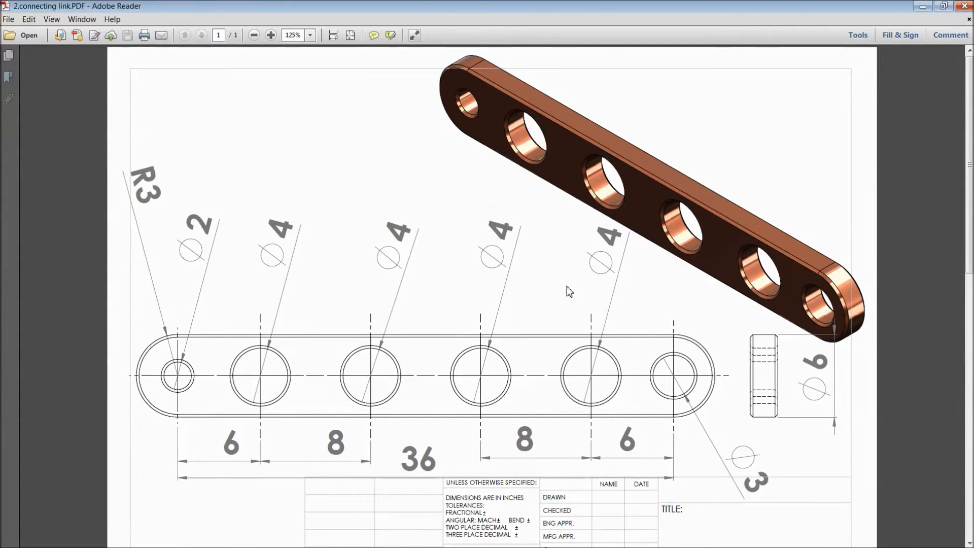
mouse_move(598, 361)
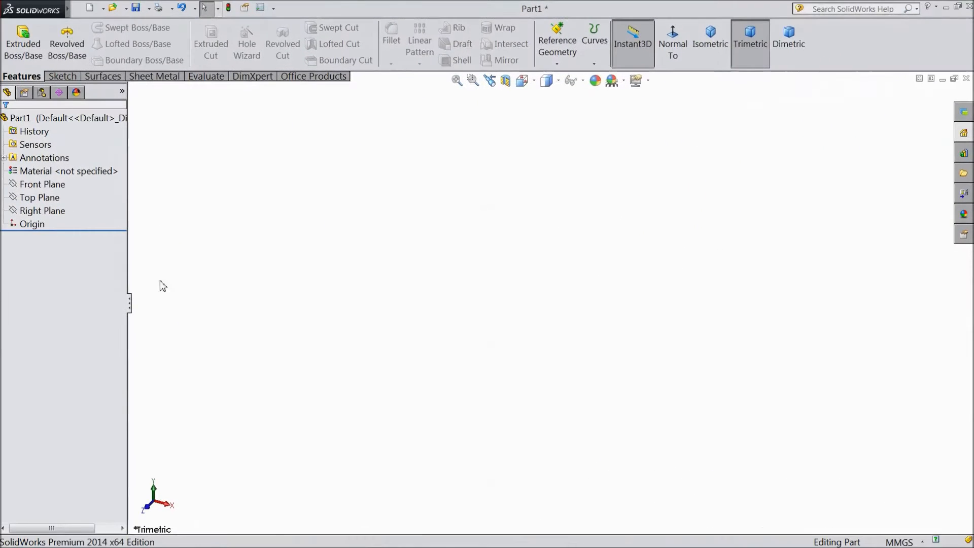
- On the Front Plane, draw a centrepoint straight slot from the origin, 36 long with R3 ends
left_click(42, 184)
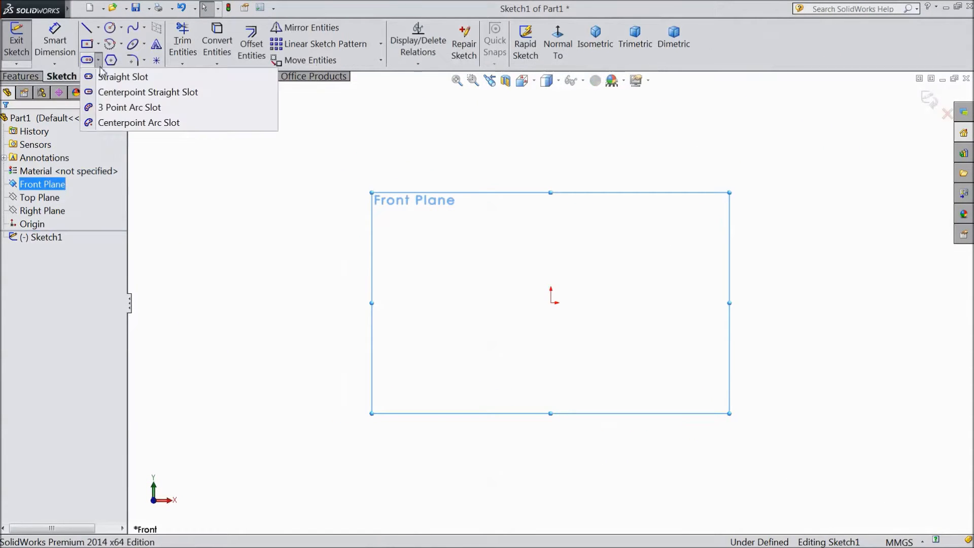
mouse_move(147, 92)
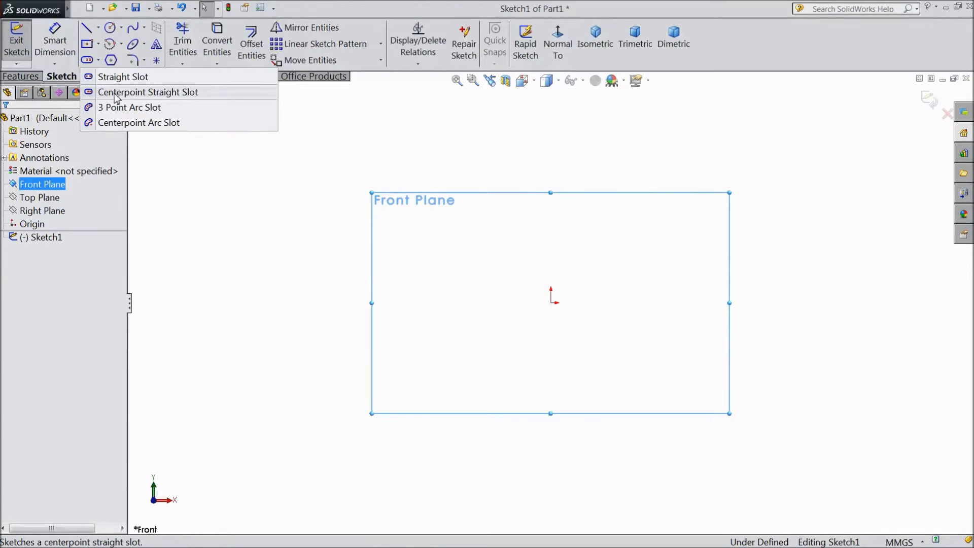
left_click(122, 77)
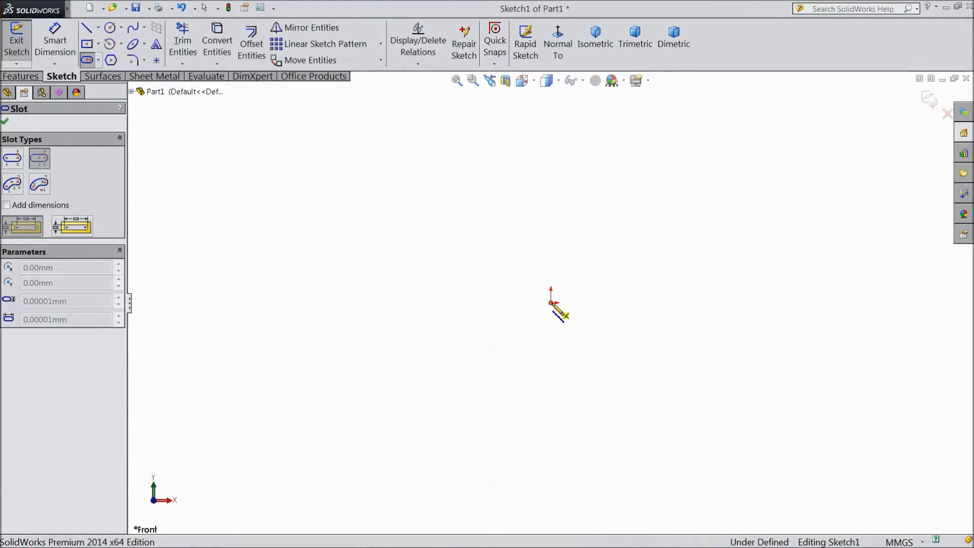
left_click_drag(553, 304, 351, 310)
type("36")
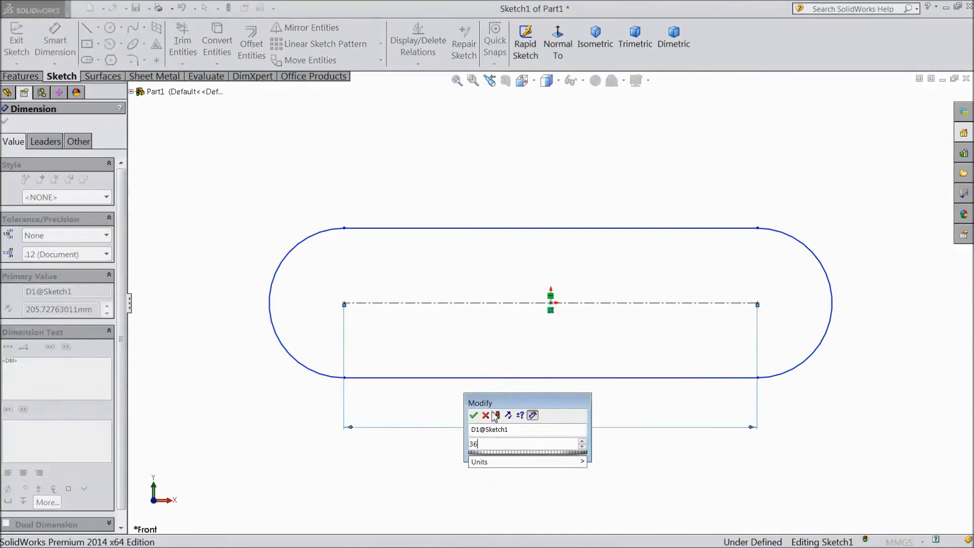
left_click(473, 416)
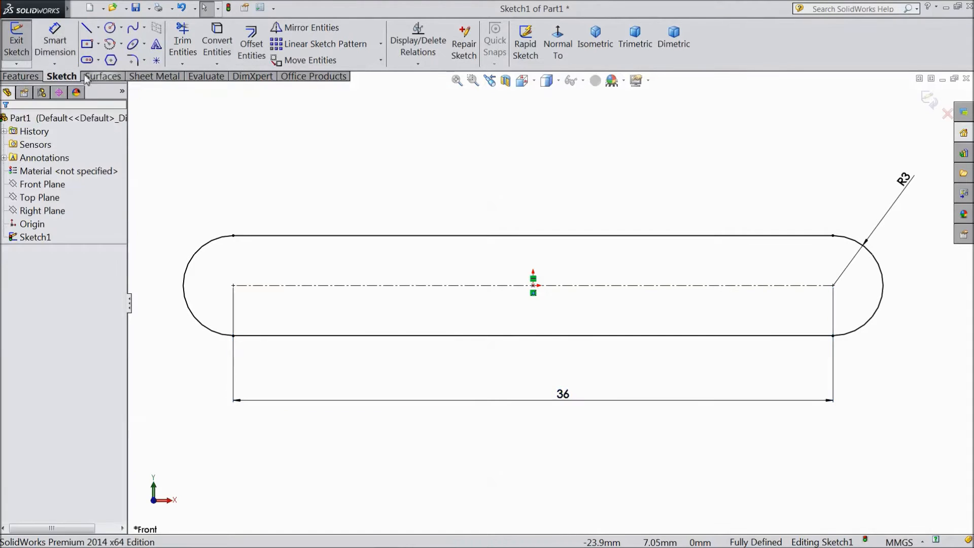
- Place six undimensioned circles along the slot's centreline
left_click(111, 27)
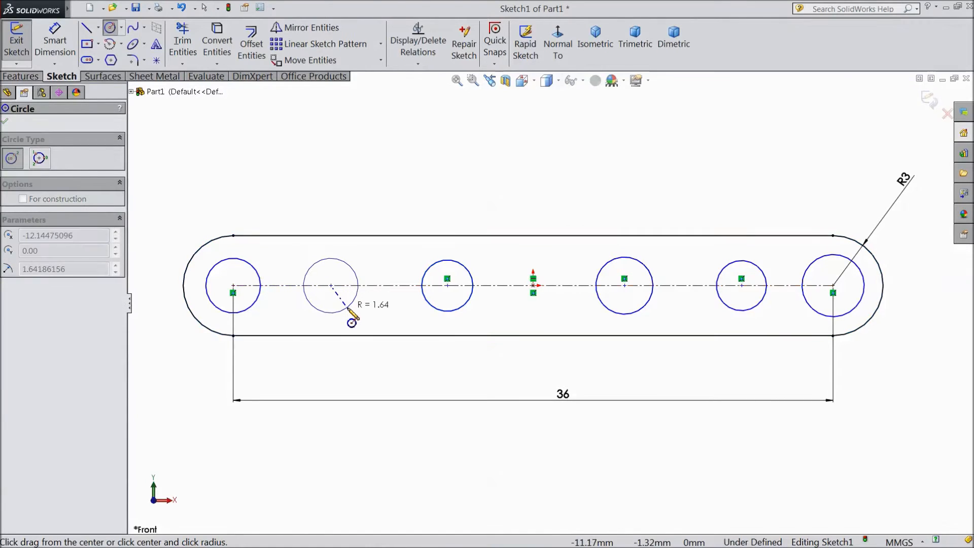
key("Escape")
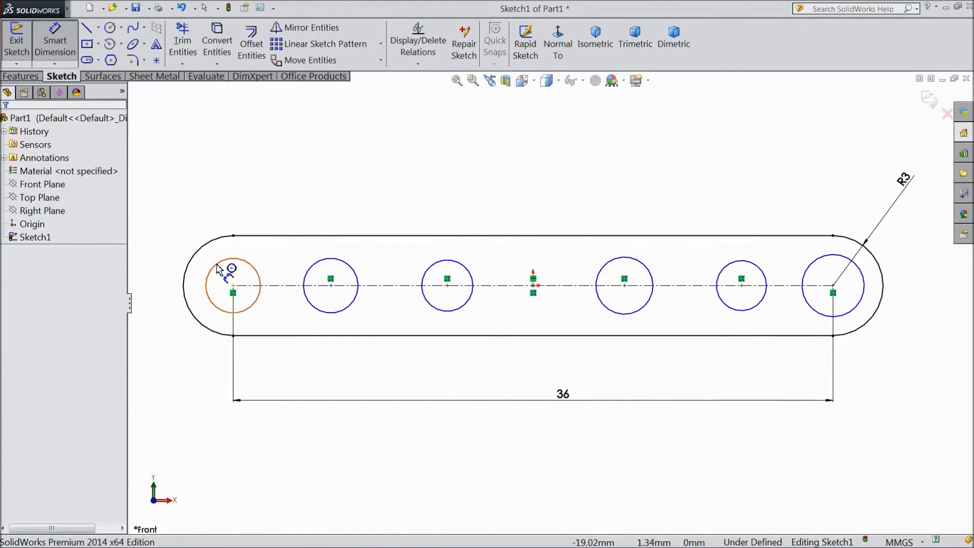
- Dimension the end holes Ø2 and Ø3, a middle hole Ø4, and make the middle holes equal
left_click(233, 279)
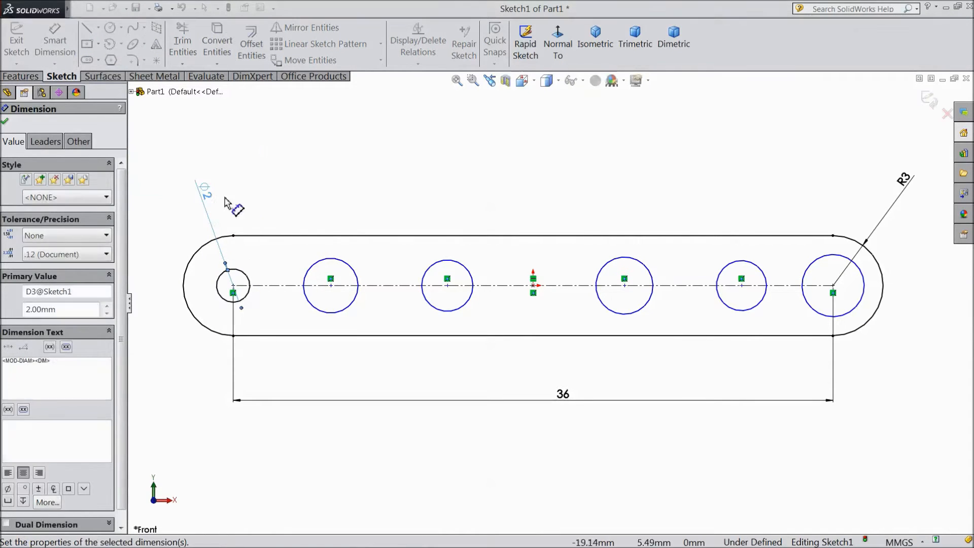
left_click(834, 285)
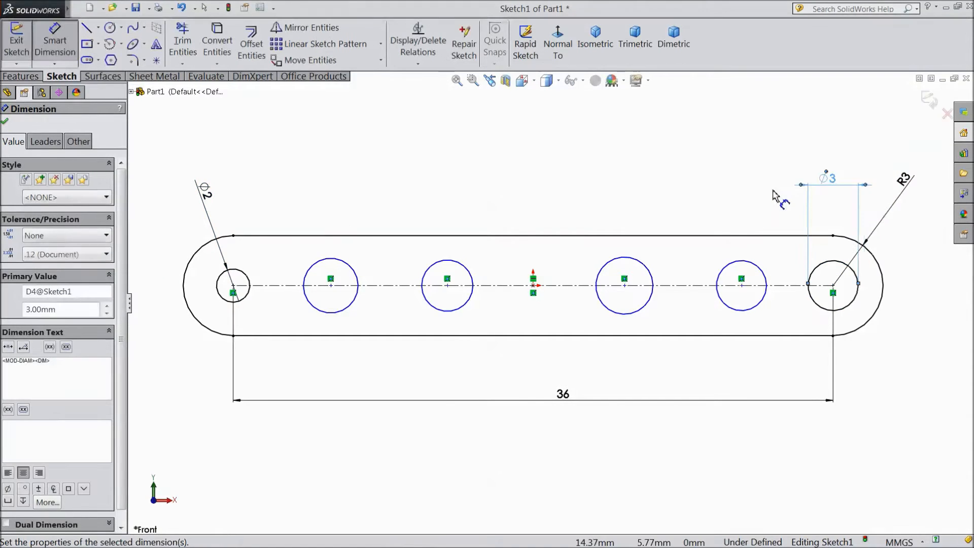
left_click(330, 285)
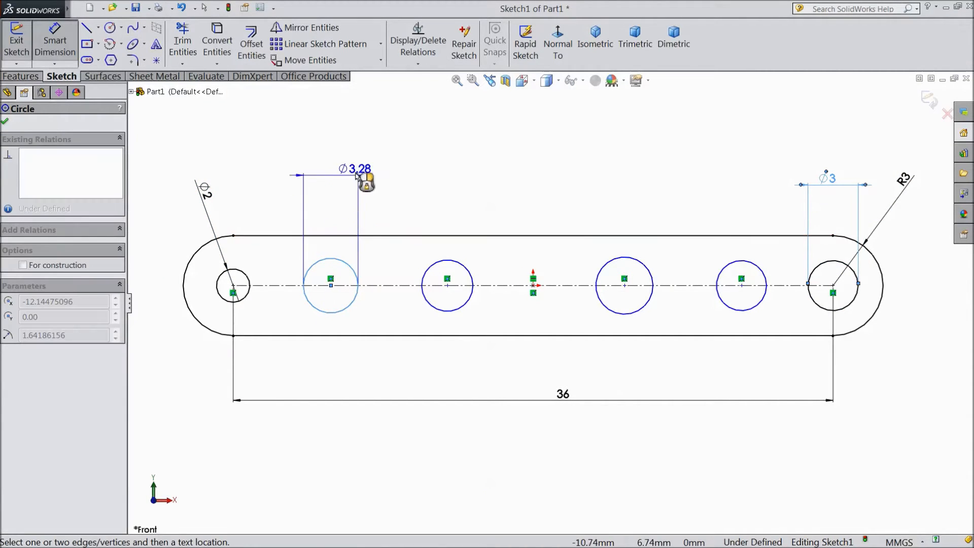
left_click(358, 180)
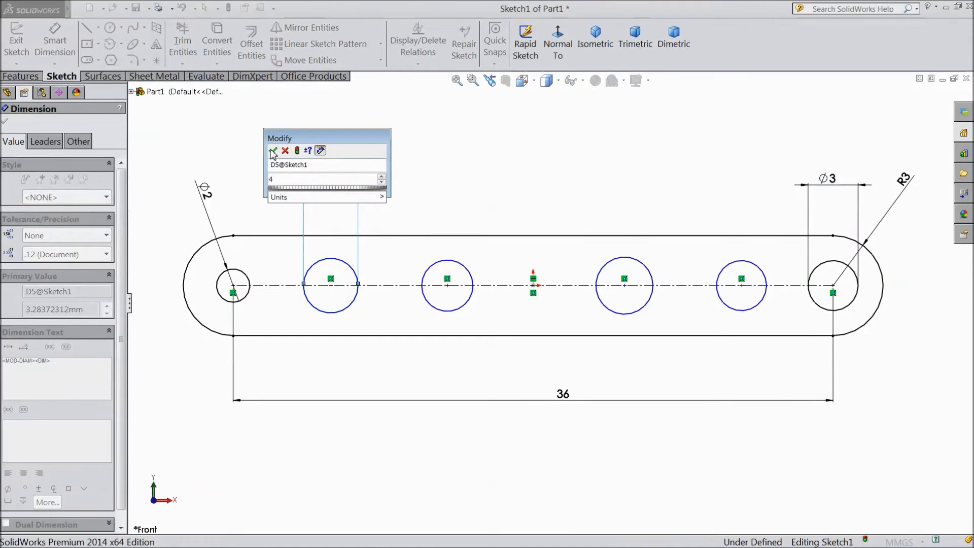
left_click(273, 152)
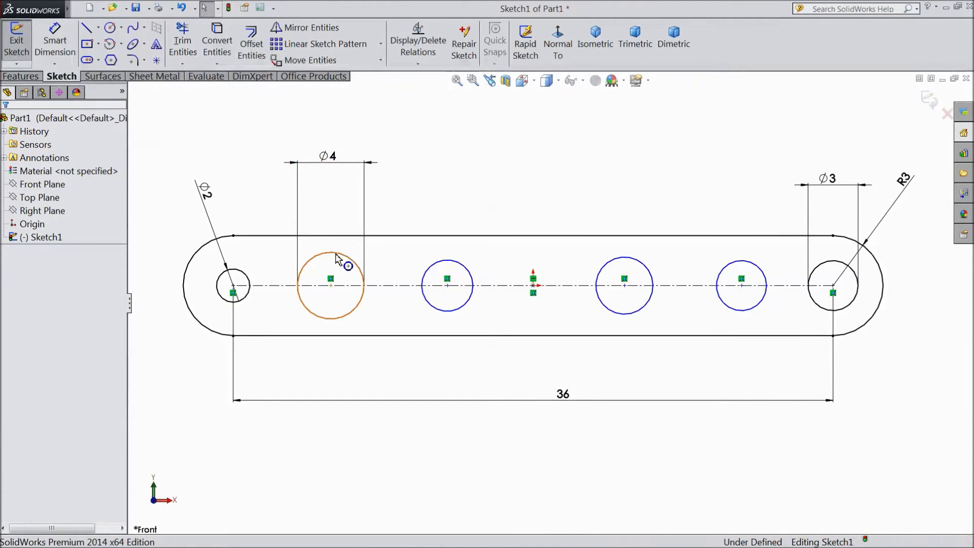
left_click(446, 286)
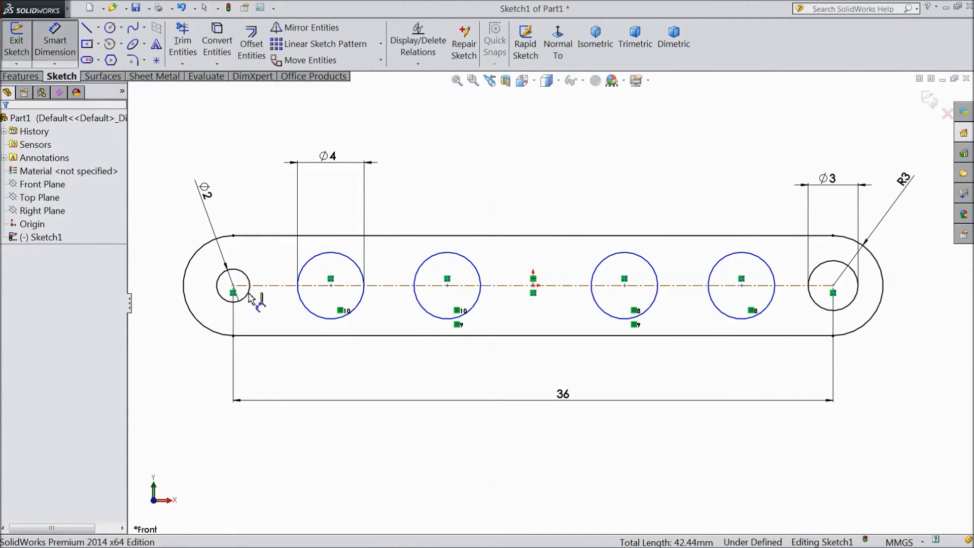
- Dimension the hole centre spacings 6, 8, 8 and 6 to fully define the sketch
left_click(233, 286)
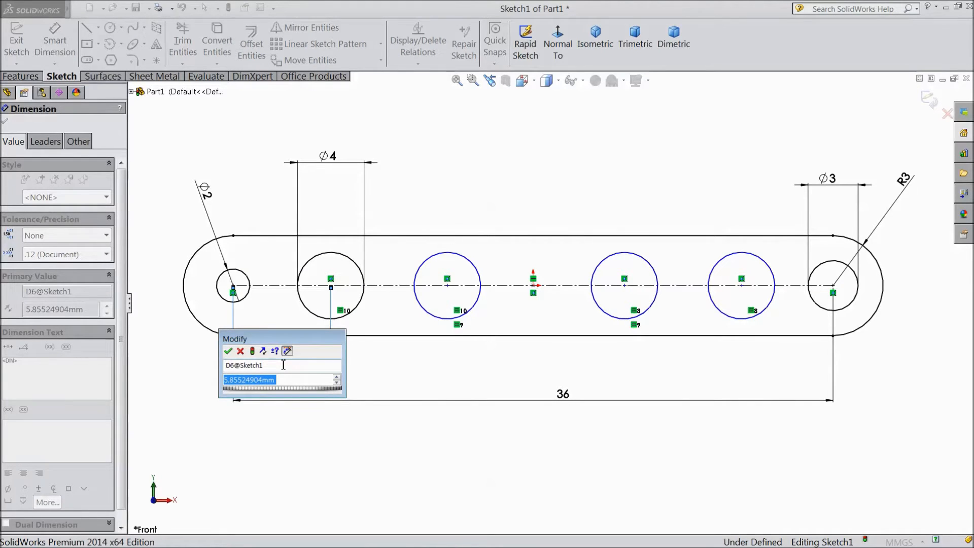
type("6")
type("8")
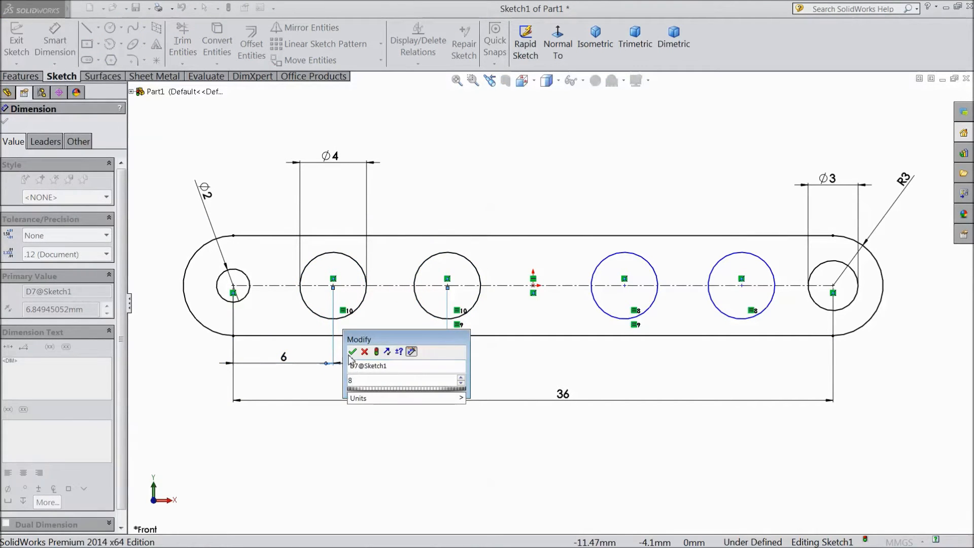
left_click(353, 352)
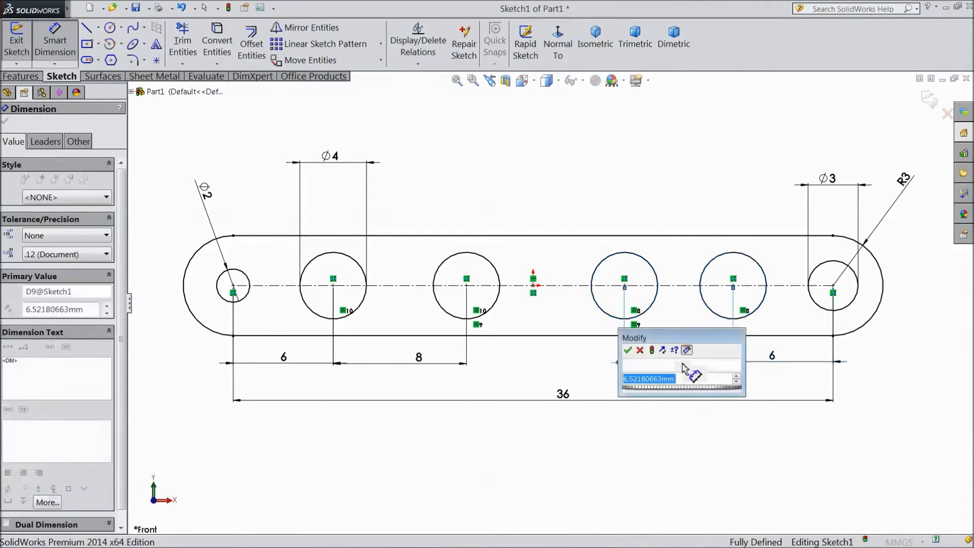
left_click(627, 350)
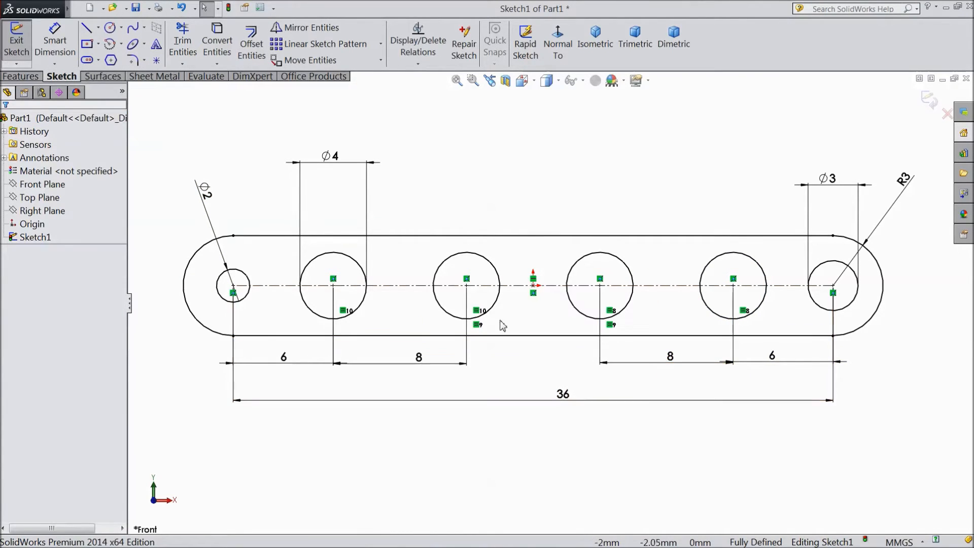
left_click(21, 76)
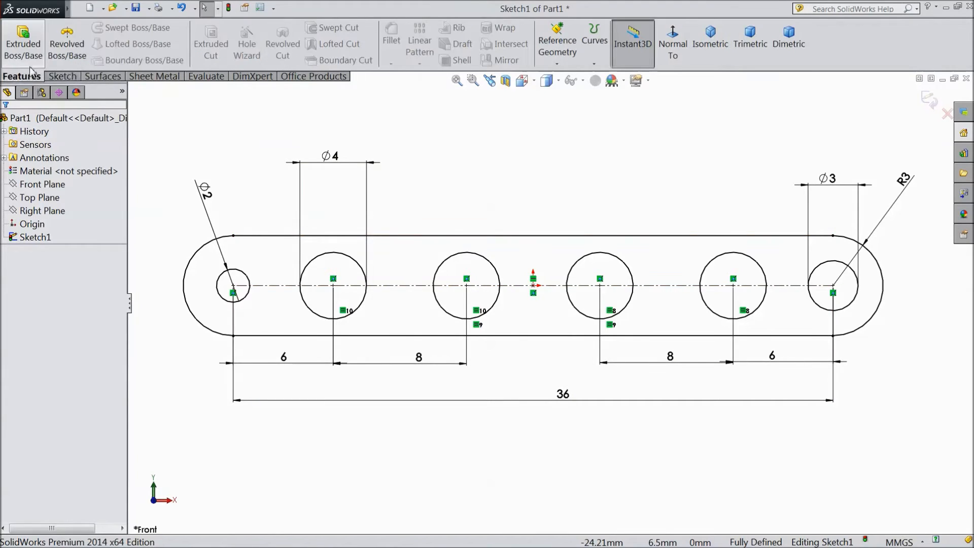
- Extrude the slot sketch 2.00 mm into a solid plate with six through holes
left_click(22, 43)
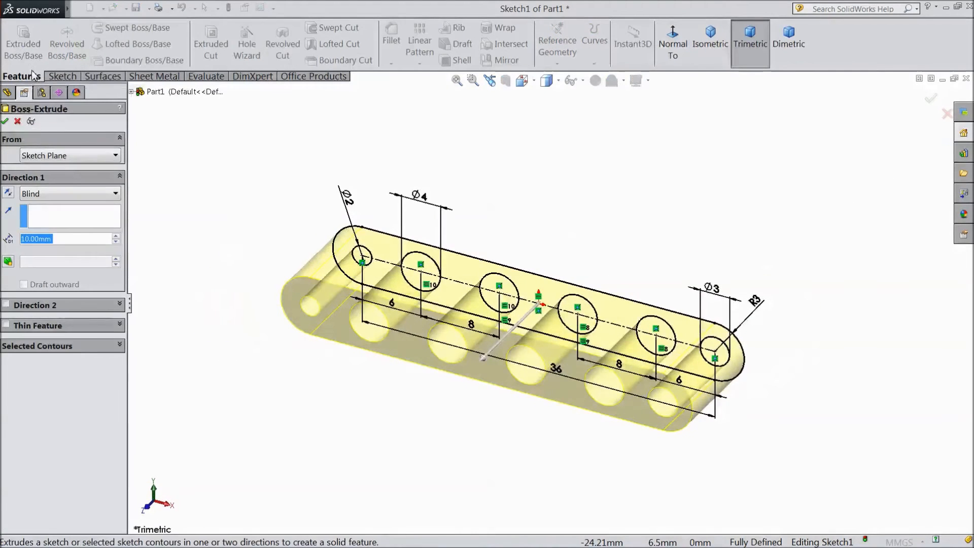
type("2.00mm")
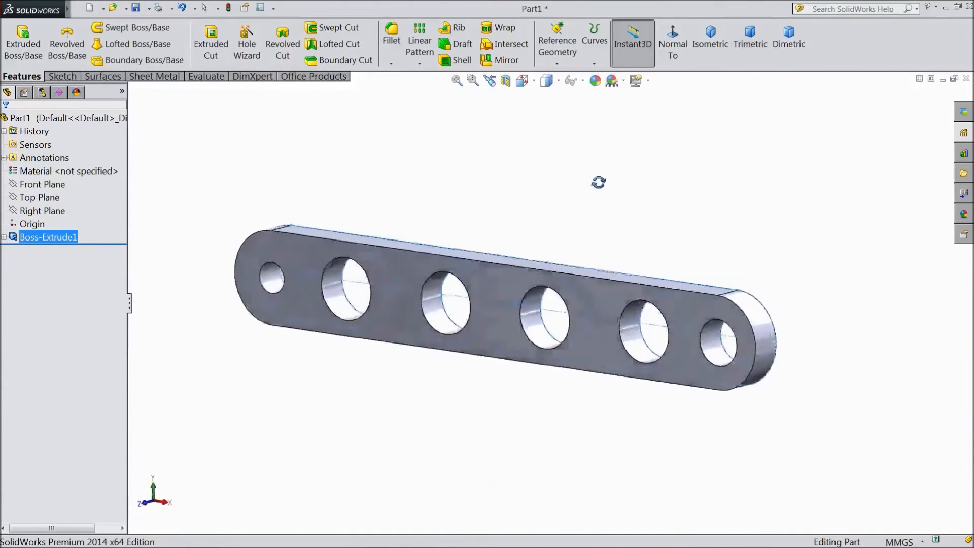
left_click(390, 64)
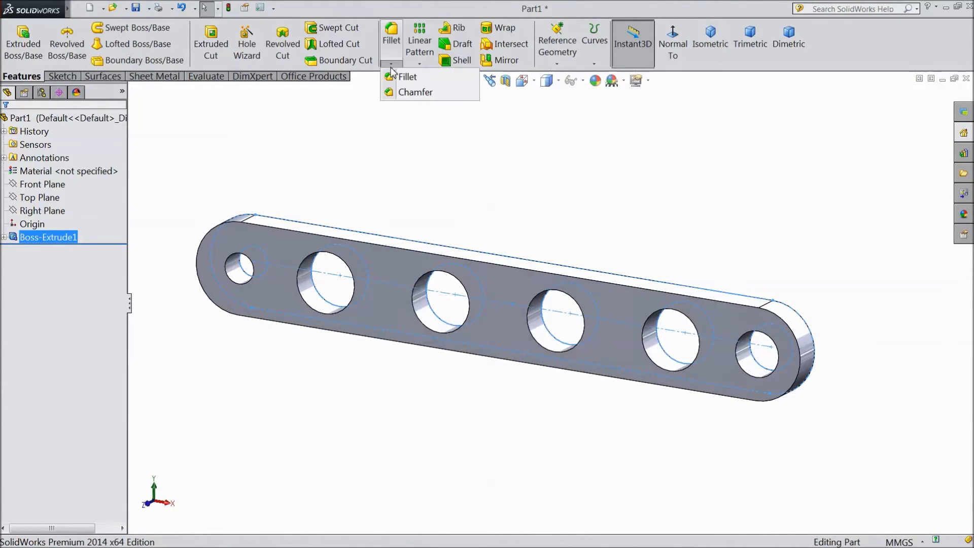
- Chamfer the edges of both large plate faces 0.2 mm at 45°
left_click(416, 92)
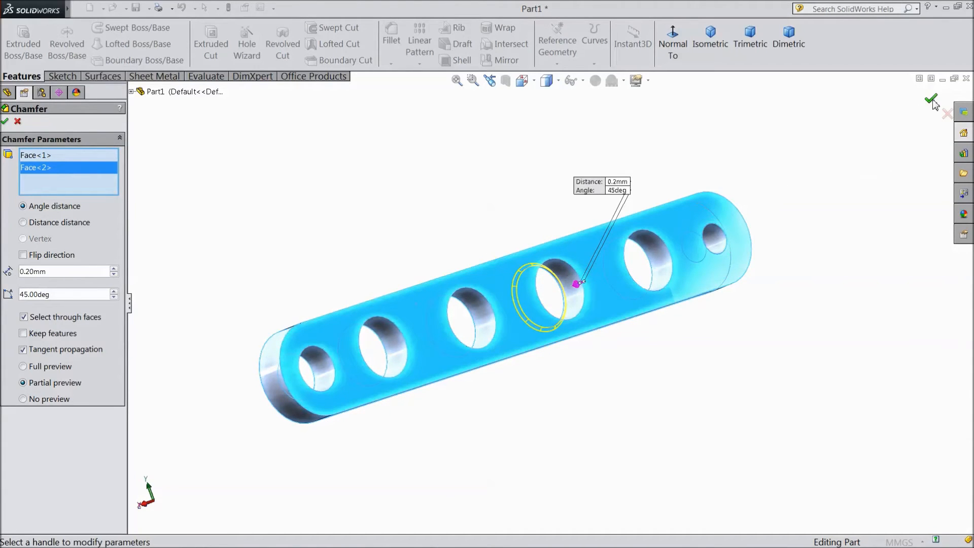
left_click(932, 100)
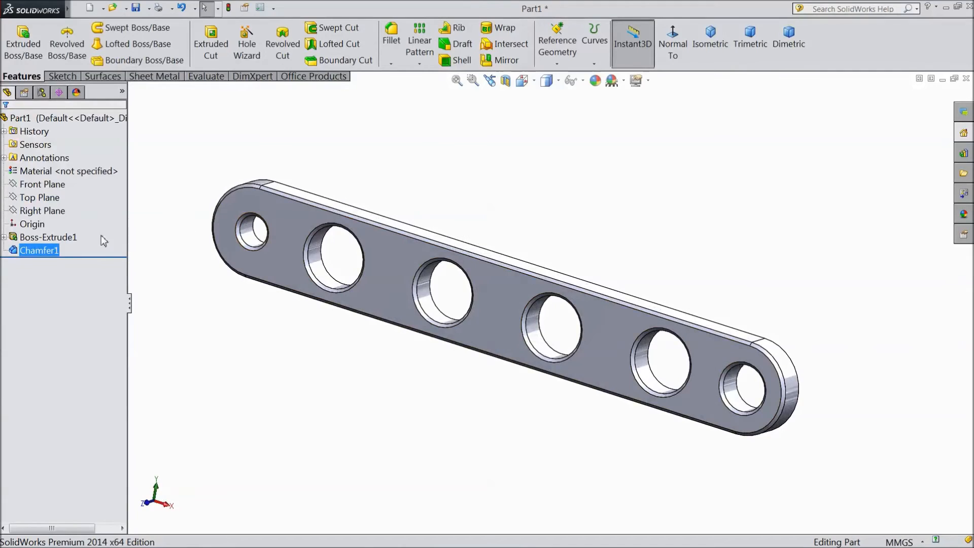
left_click(62, 119)
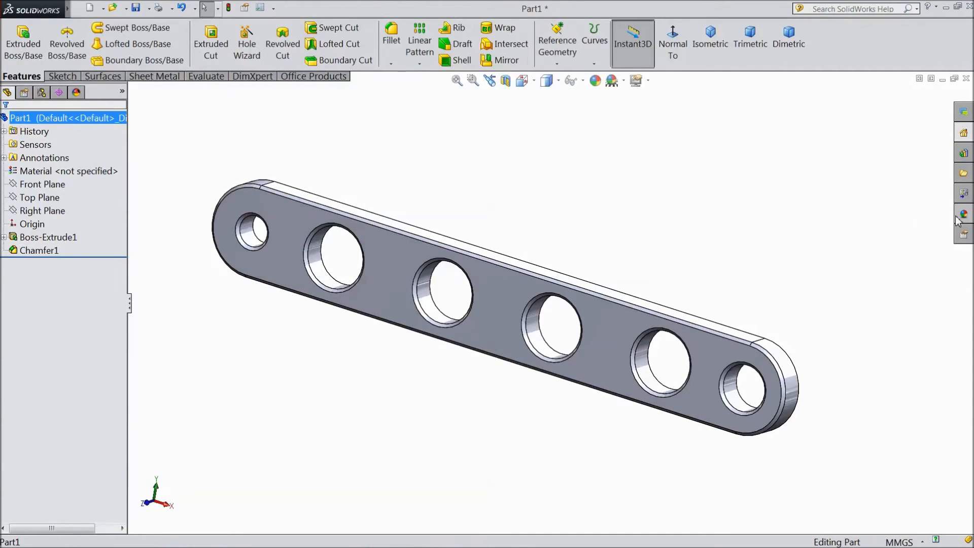
- Apply the Copper metal appearance to the link and orbit to view its other side
left_click(962, 214)
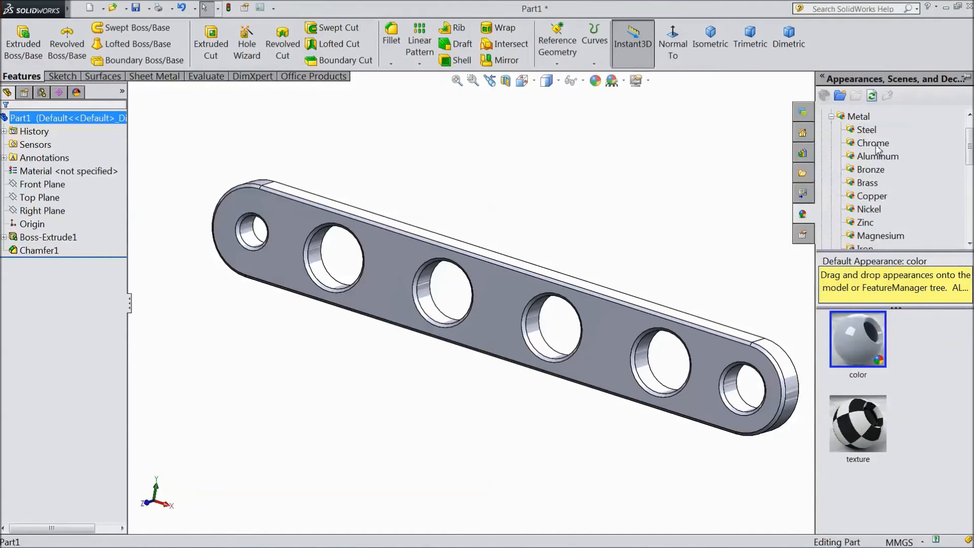
left_click(872, 196)
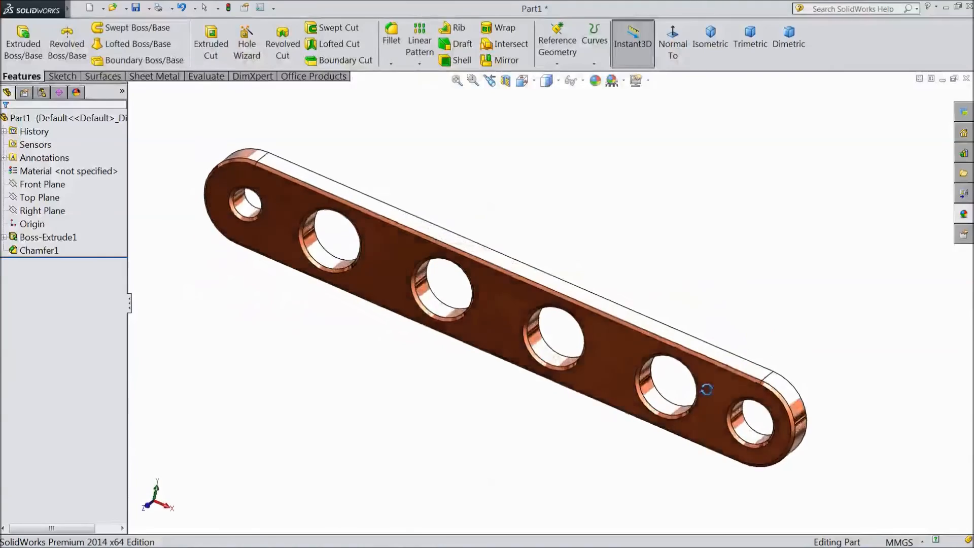
left_click_drag(706, 389, 551, 250)
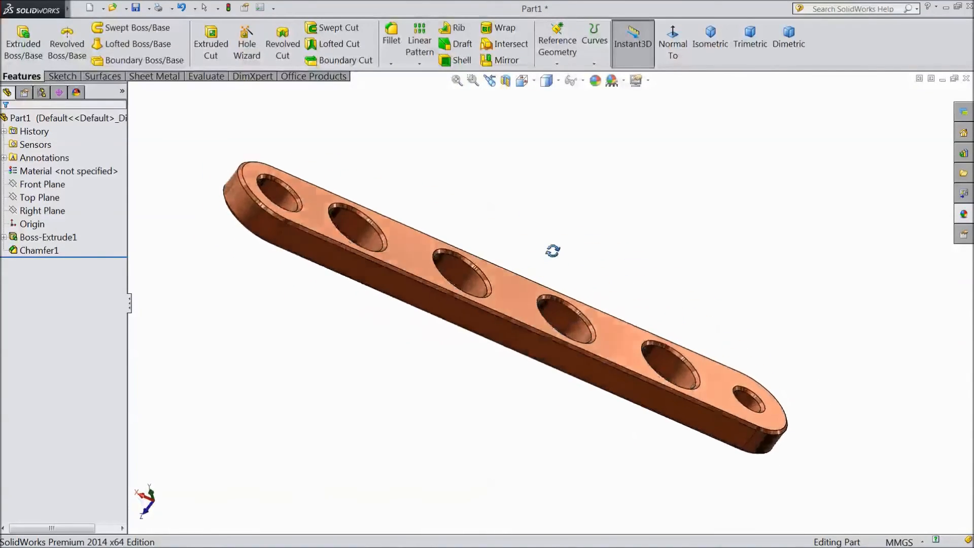